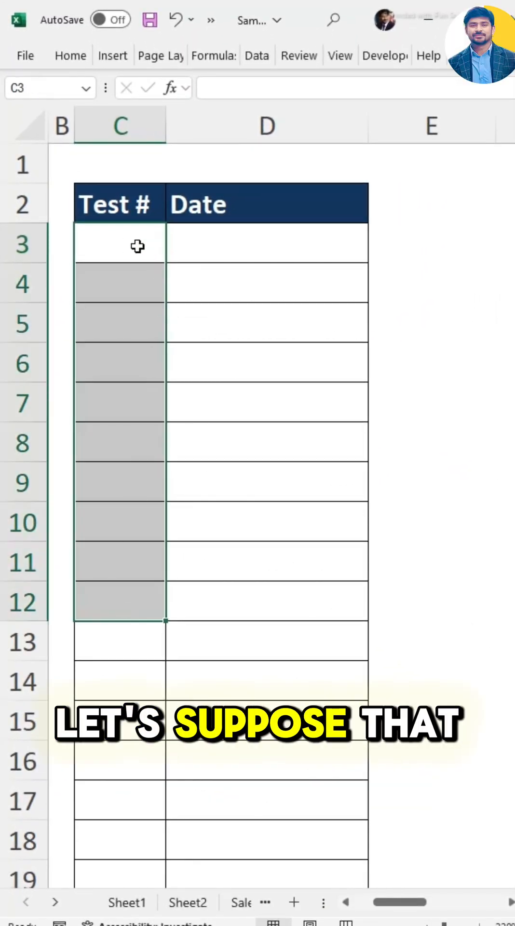
- Enter =SEQUENCE(50) in C3 to number the Test # column 1 through 50
{"action": "left_click", "coordinate": [120, 244]}
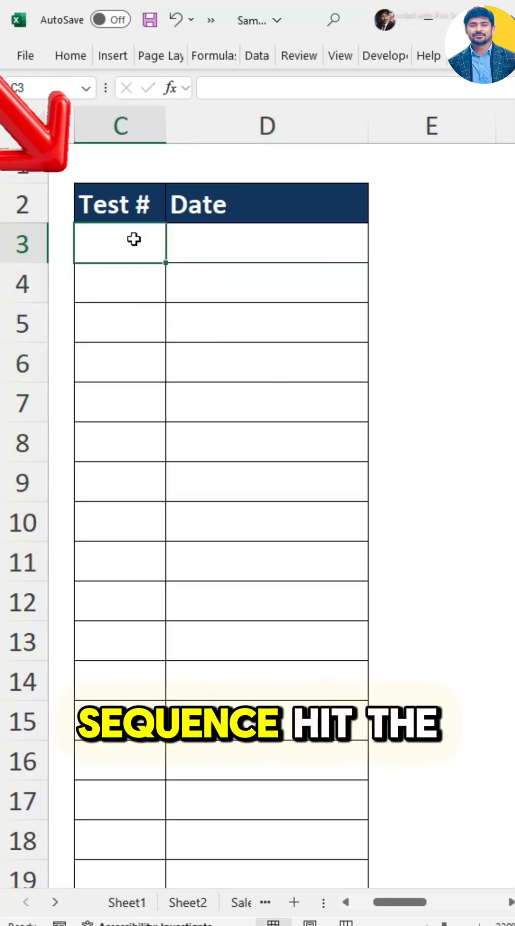
{"action": "type", "text": "=SEQUENCE("}
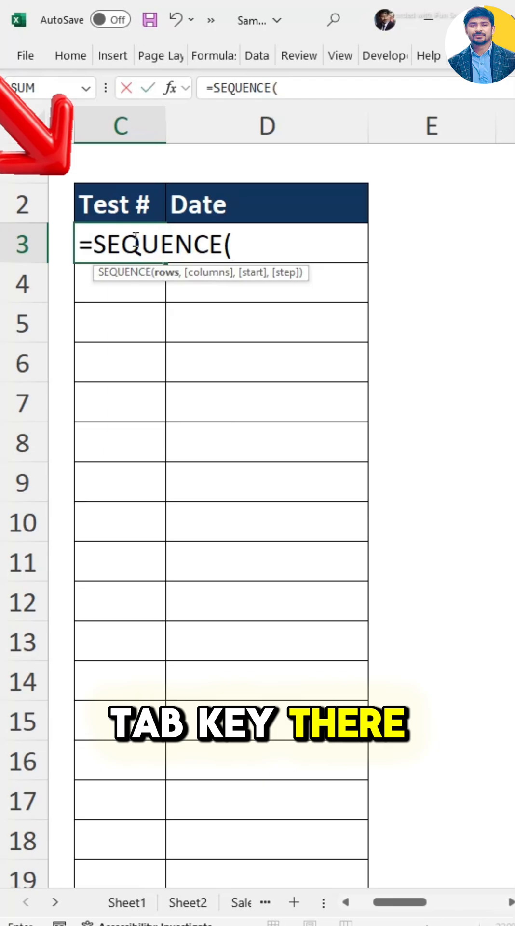
{"action": "type", "text": "50"}
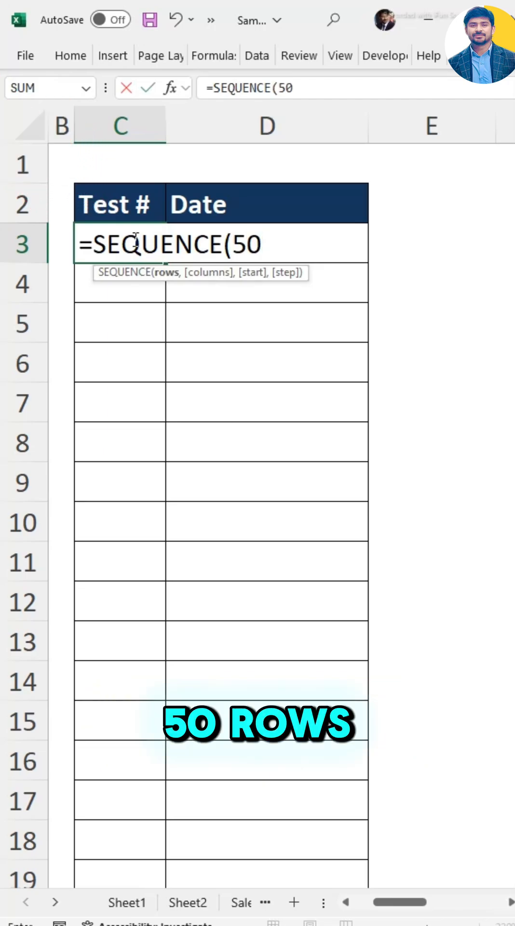
{"action": "type", "text": ")"}
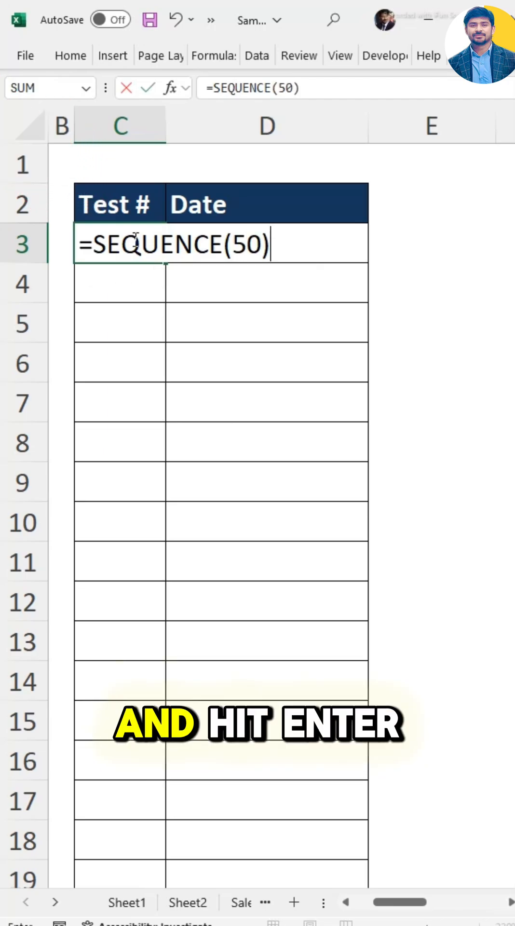
{"action": "key", "text": "Return"}
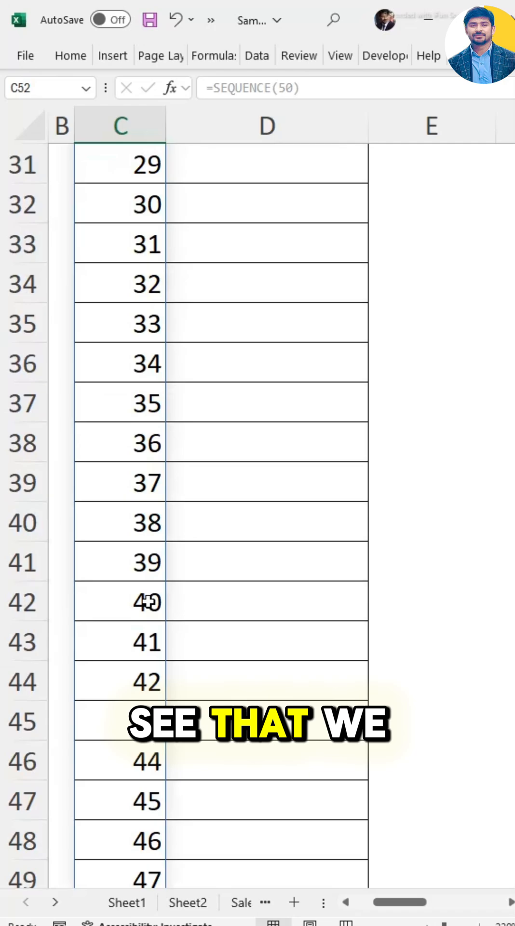
{"action": "scroll", "scroll_direction": "up", "scroll_amount": 3}
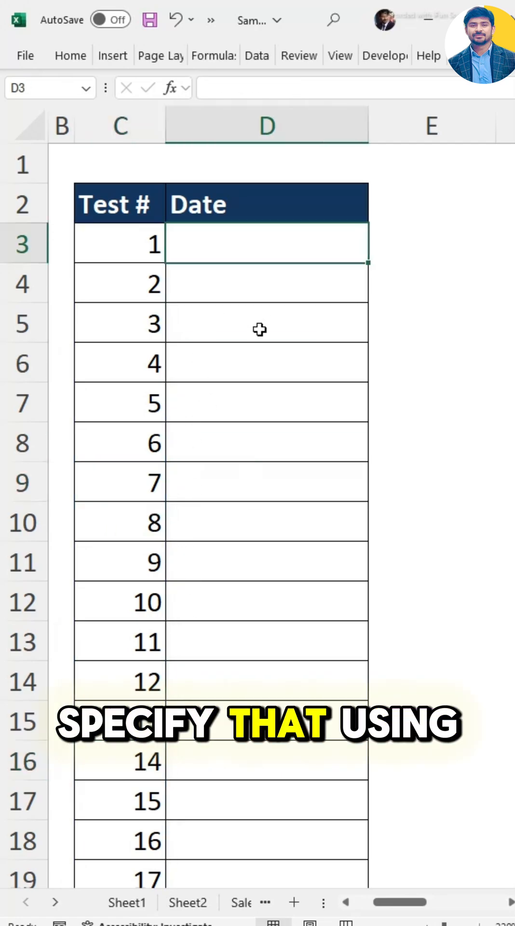
- Begin typing =SEQUENCE(50,,DATE( in D3 for the Date column
{"action": "type", "text": "=s"}
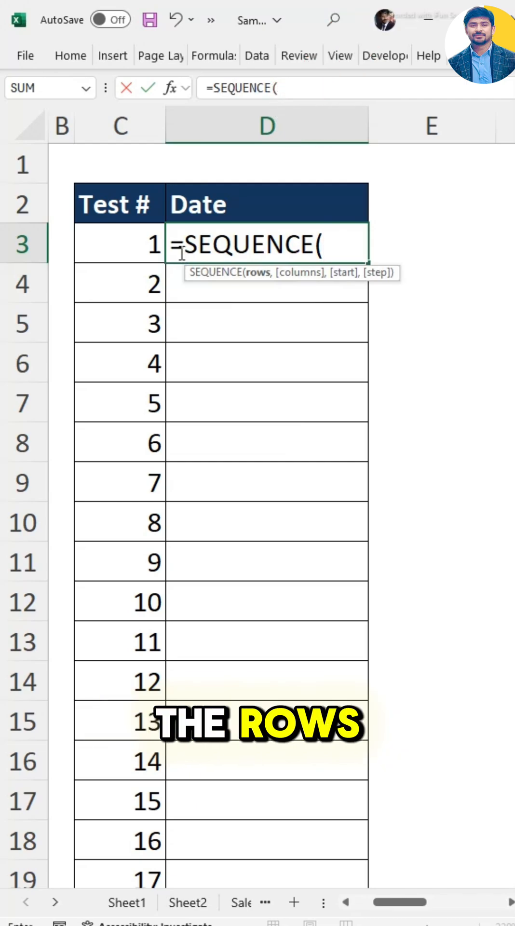
{"action": "type", "text": "50"}
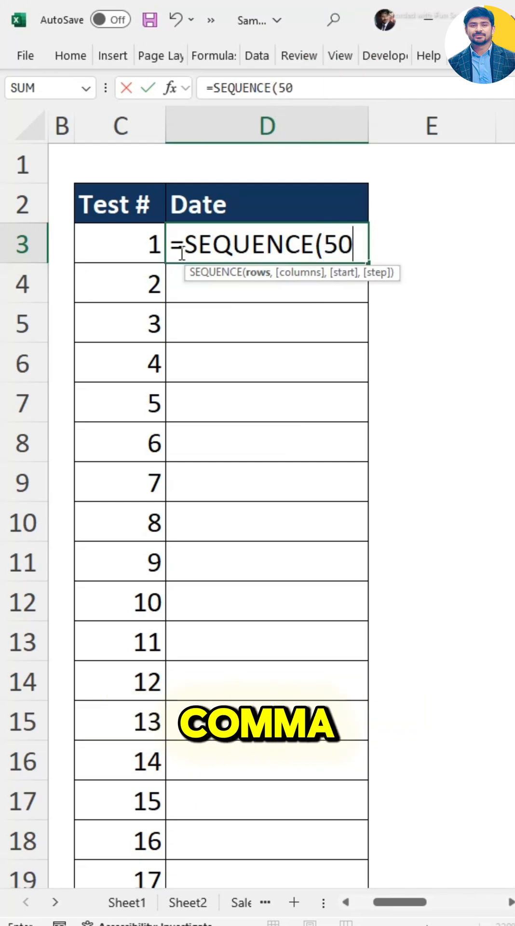
{"action": "type", "text": ","}
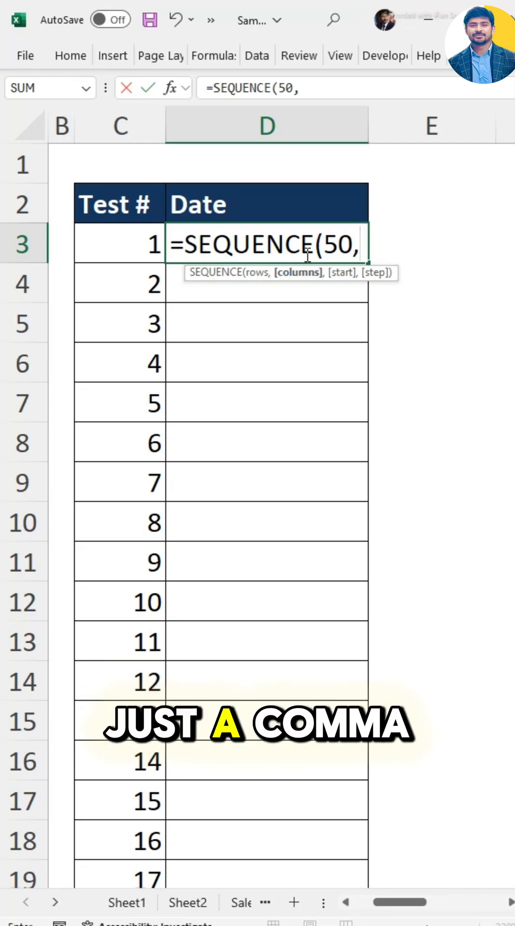
{"action": "type", "text": ","}
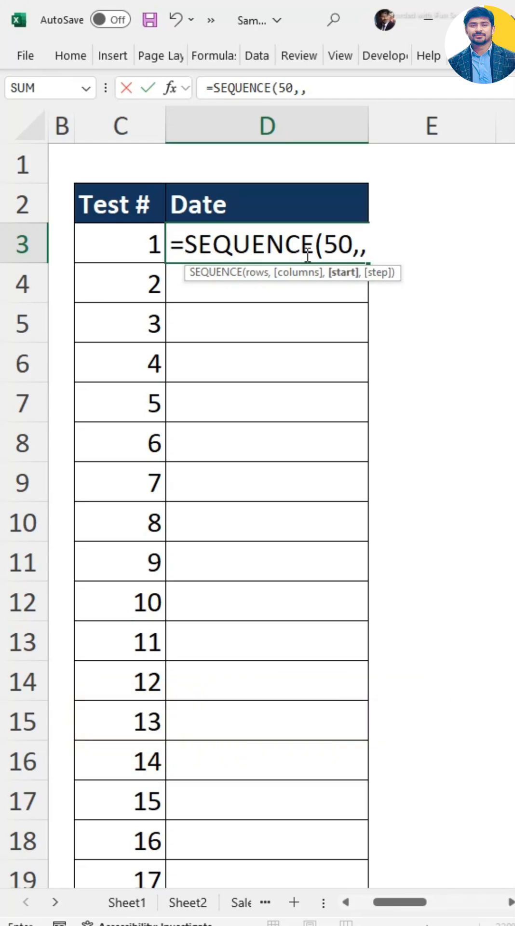
{"action": "type", "text": "DATE("}
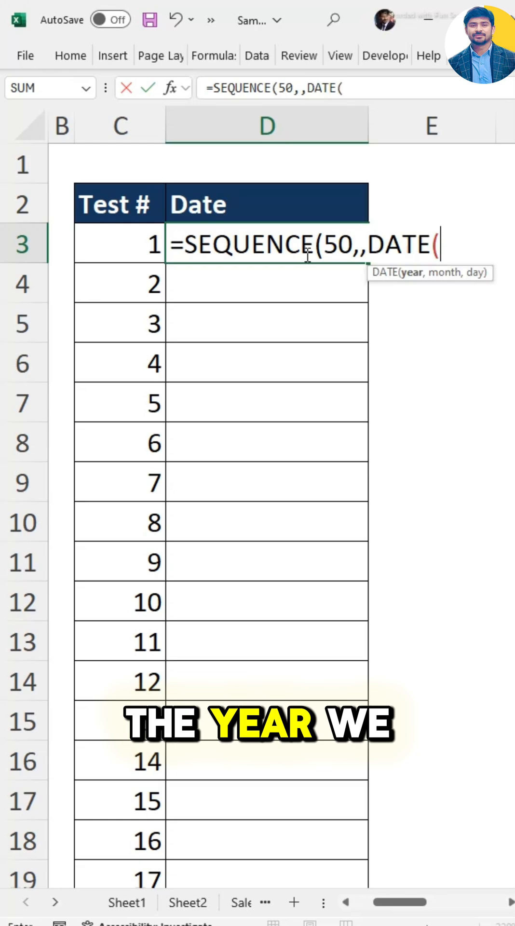
- Complete the formula as =SEQUENCE(50,,DATE(2025,1,1),7) for 7-day steps from 1/1/2025
{"action": "type", "text": "2025"}
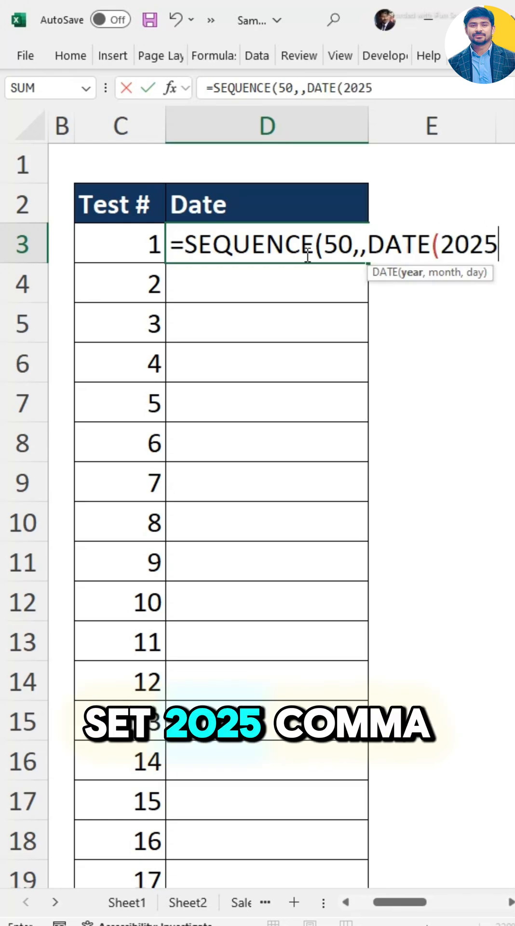
{"action": "type", "text": ","}
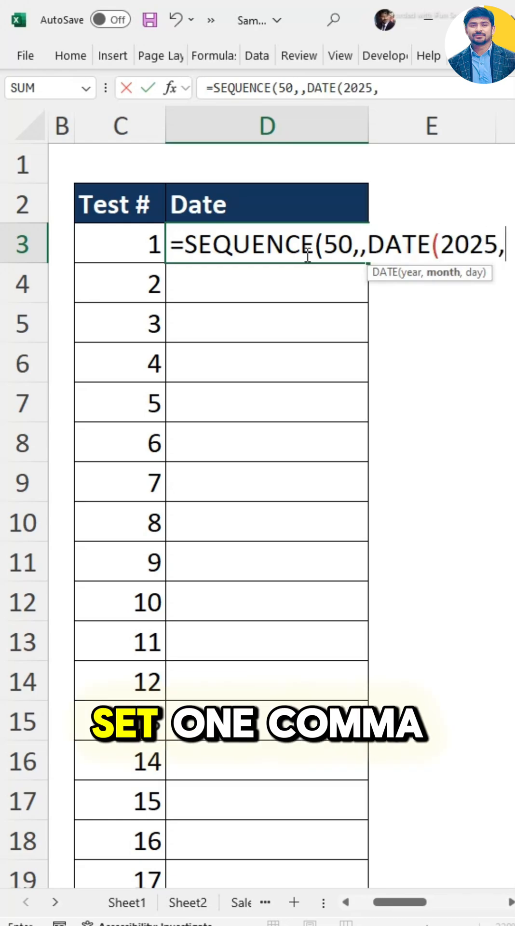
{"action": "type", "text": "1,1"}
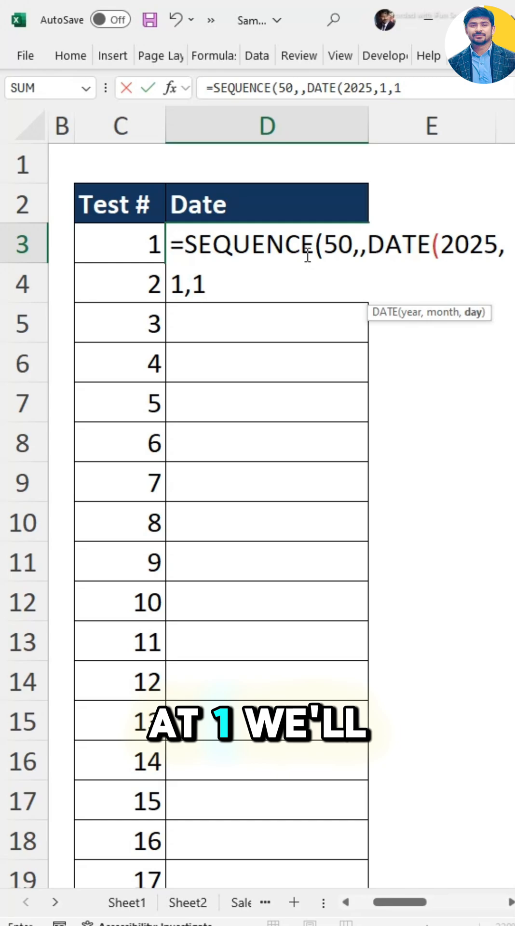
{"action": "type", "text": ")"}
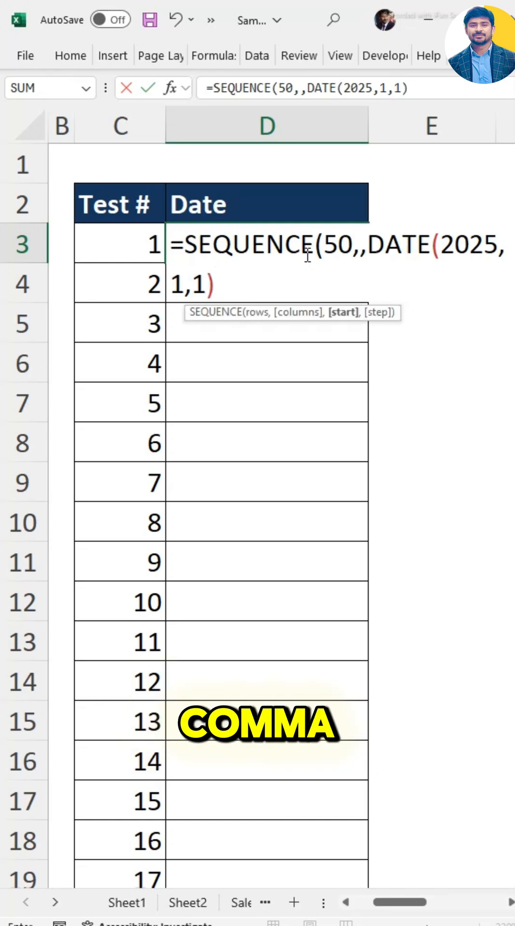
{"action": "type", "text": ","}
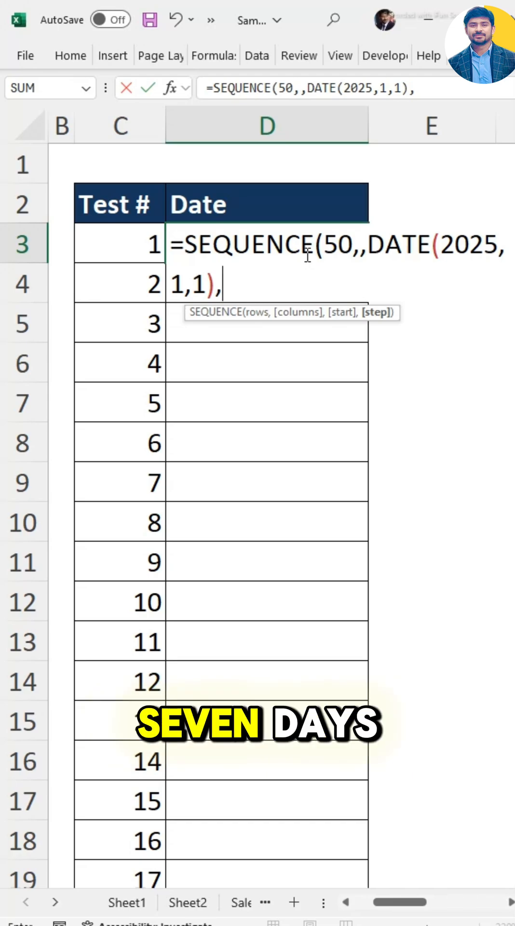
{"action": "type", "text": "7)"}
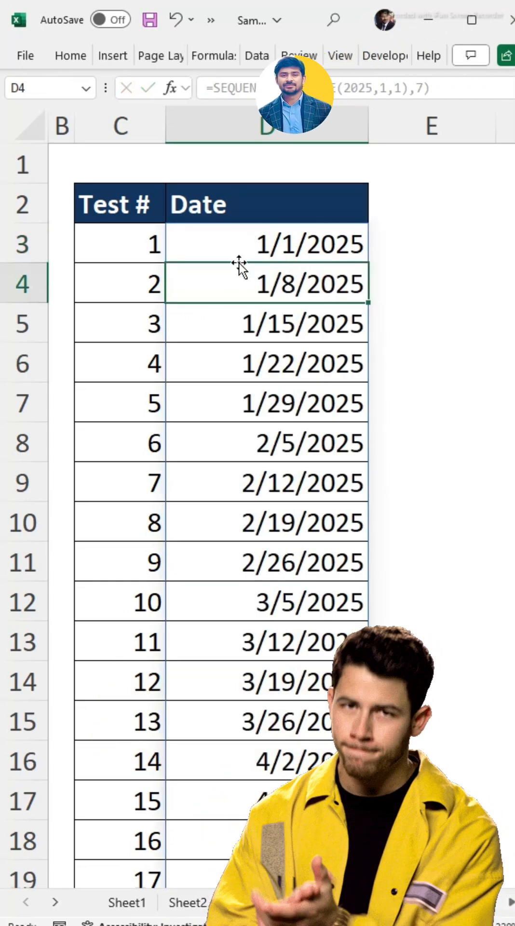
{"action": "left_click", "coordinate": [118, 323]}
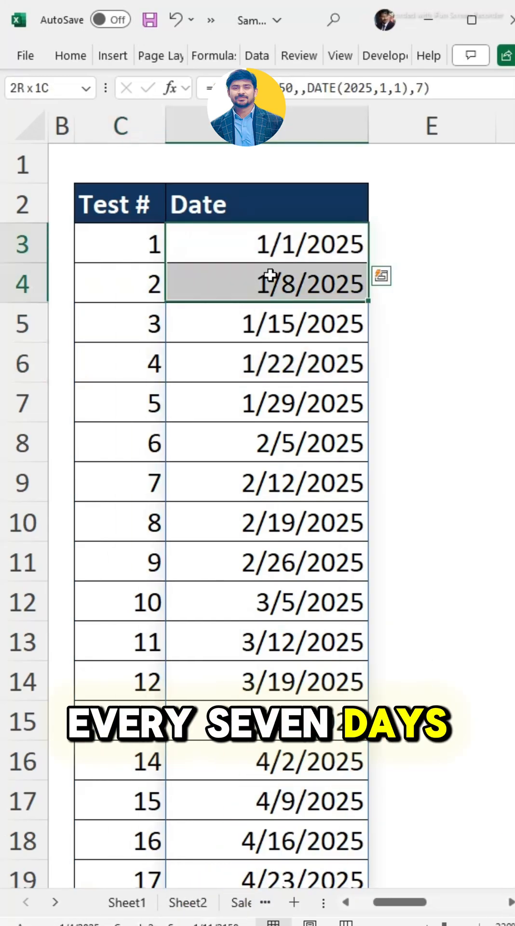
{"action": "scroll", "scroll_direction": "down", "scroll_amount": 3}
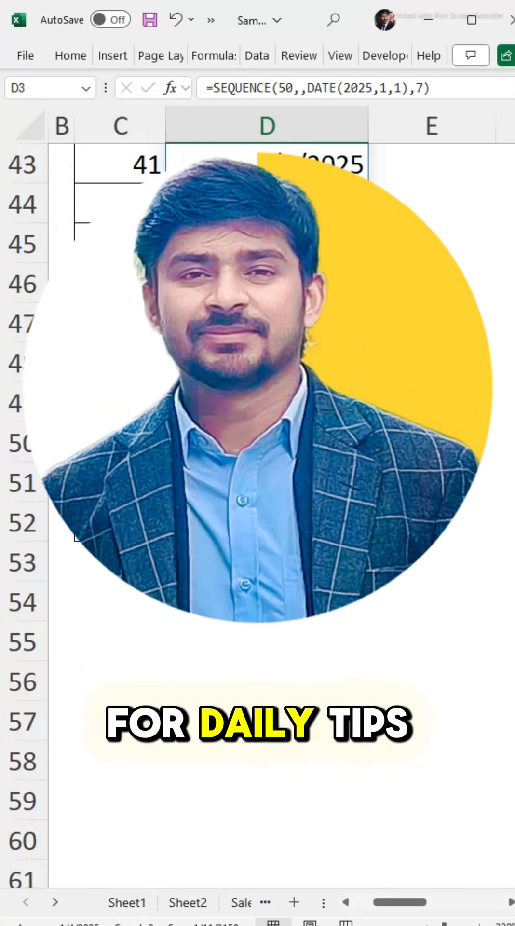